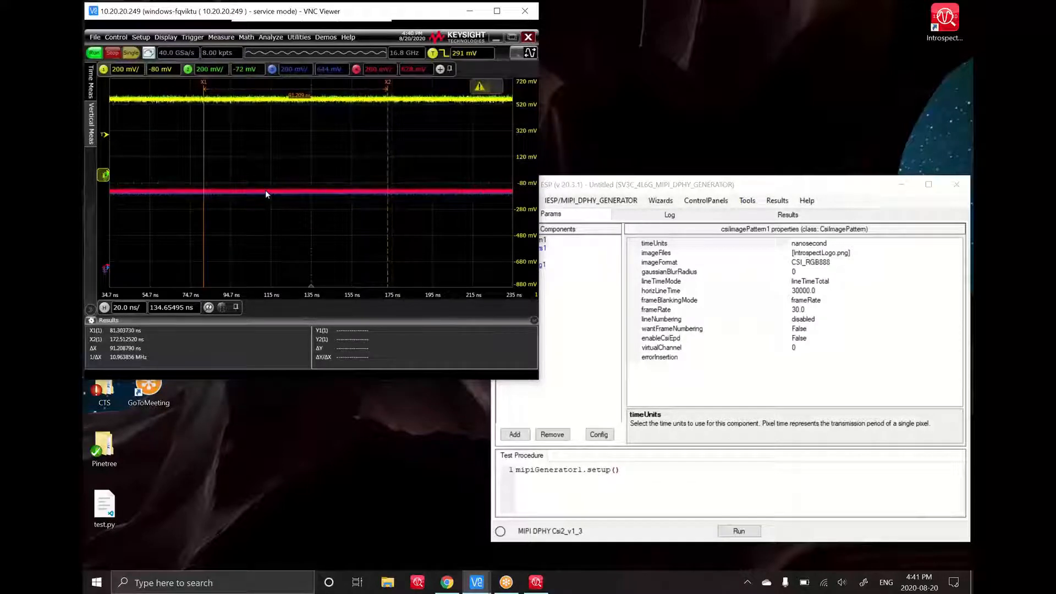
pyautogui.moveTo(458, 215)
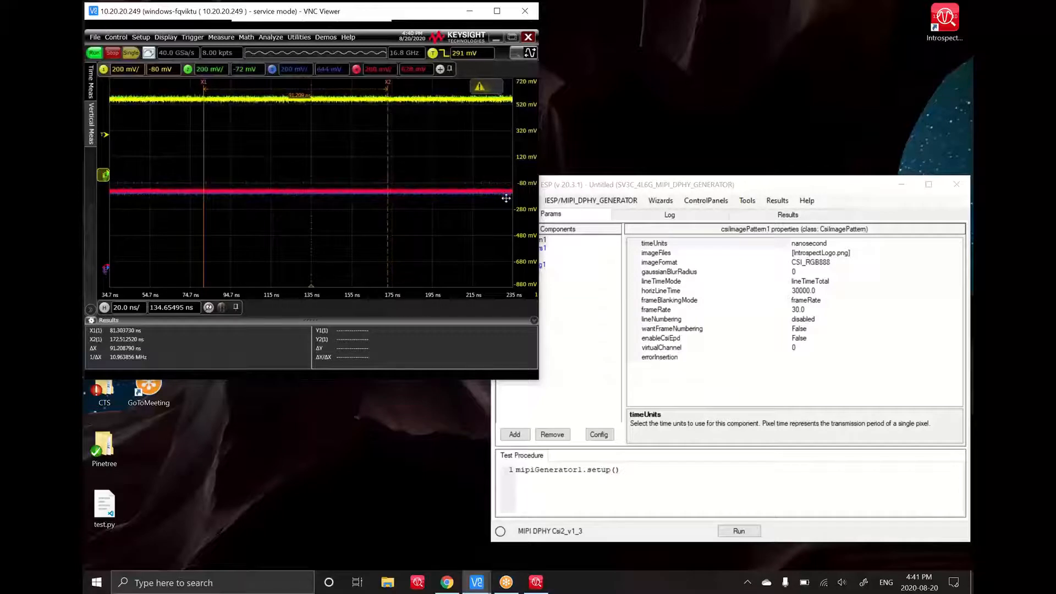
pyautogui.moveTo(465, 175)
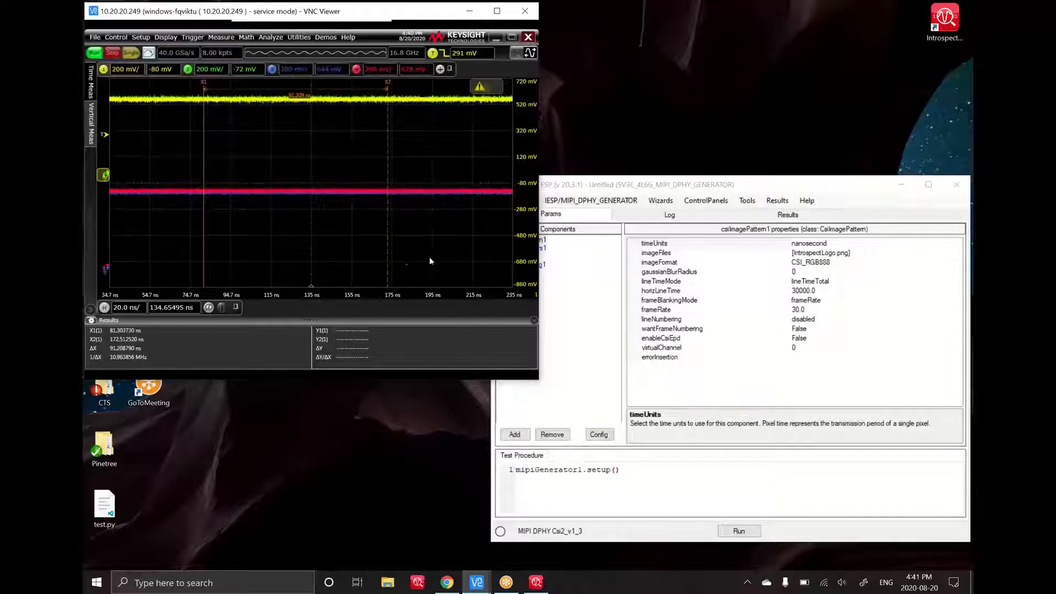
# - Bring the Introspect ESP generator window in front of the VNC oscilloscope viewer
pyautogui.click(569, 200)
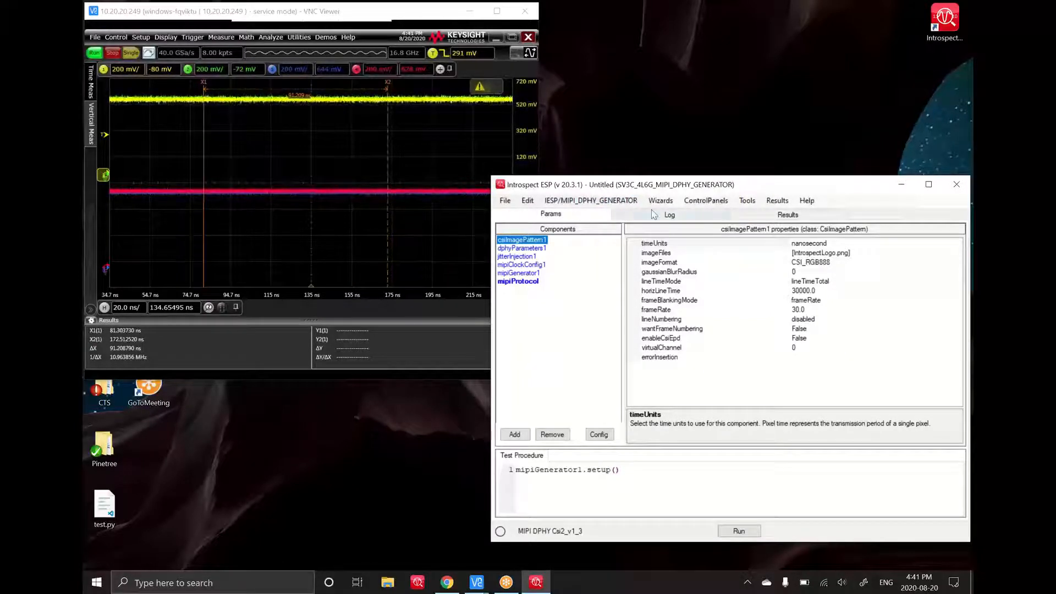
# - Cycle through the Results, Params and Log tabs, finishing on the session Log
pyautogui.click(787, 214)
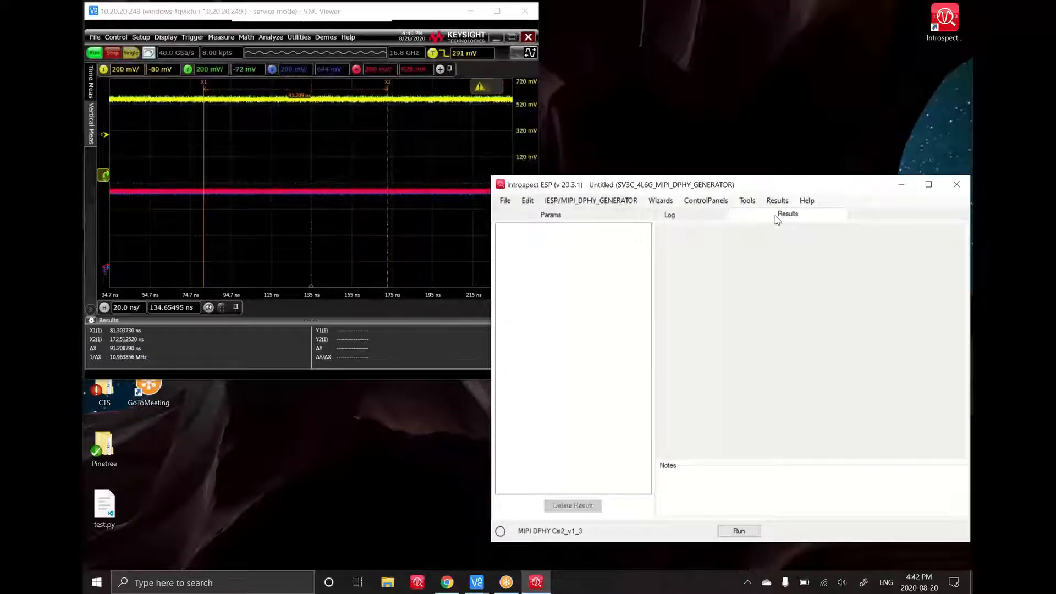
pyautogui.click(549, 214)
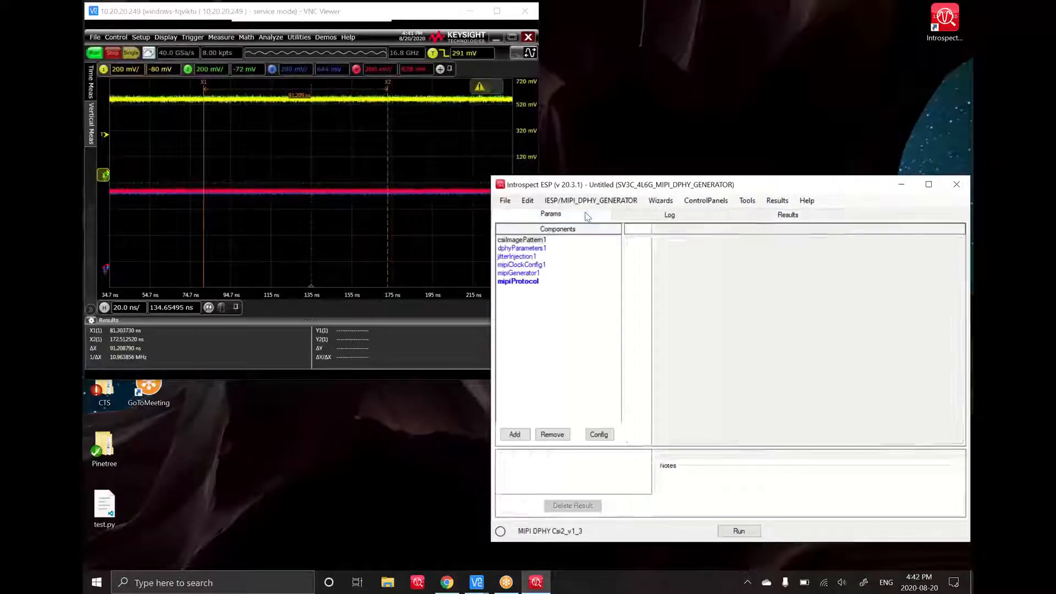
pyautogui.click(669, 214)
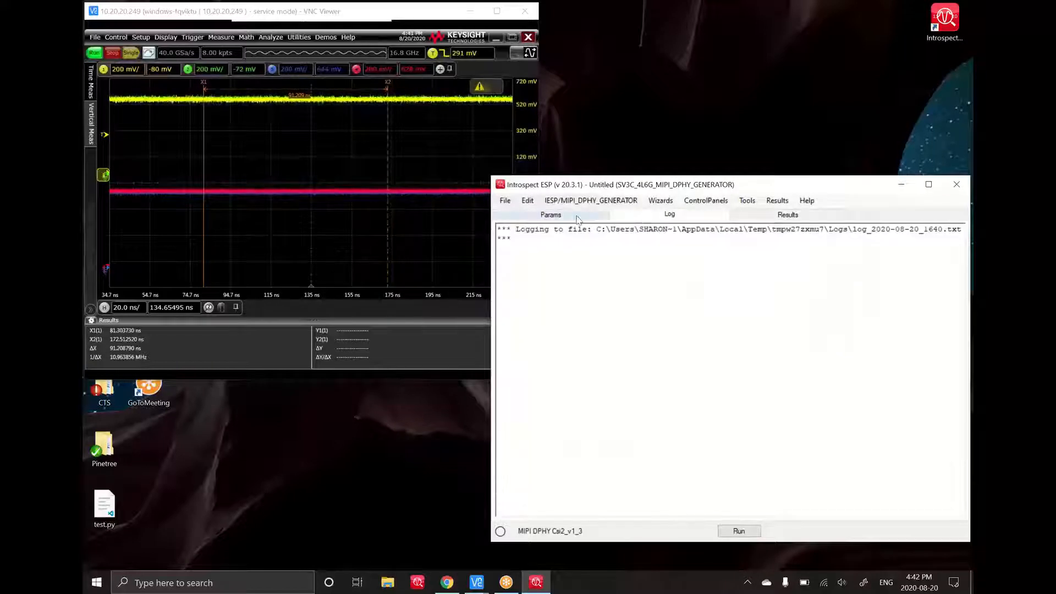
pyautogui.click(551, 214)
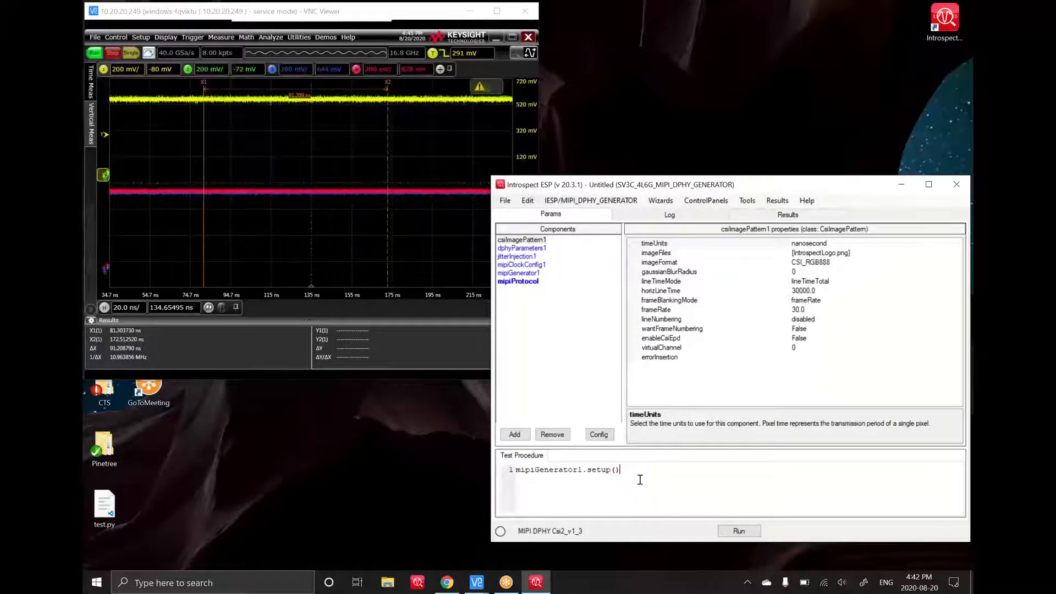
pyautogui.click(668, 214)
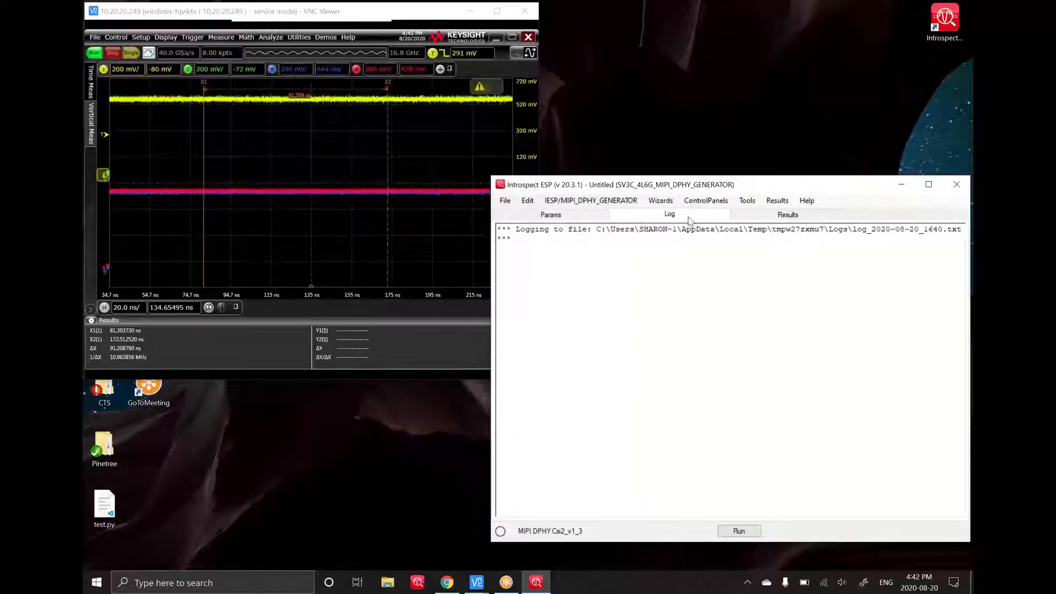
pyautogui.moveTo(657, 261)
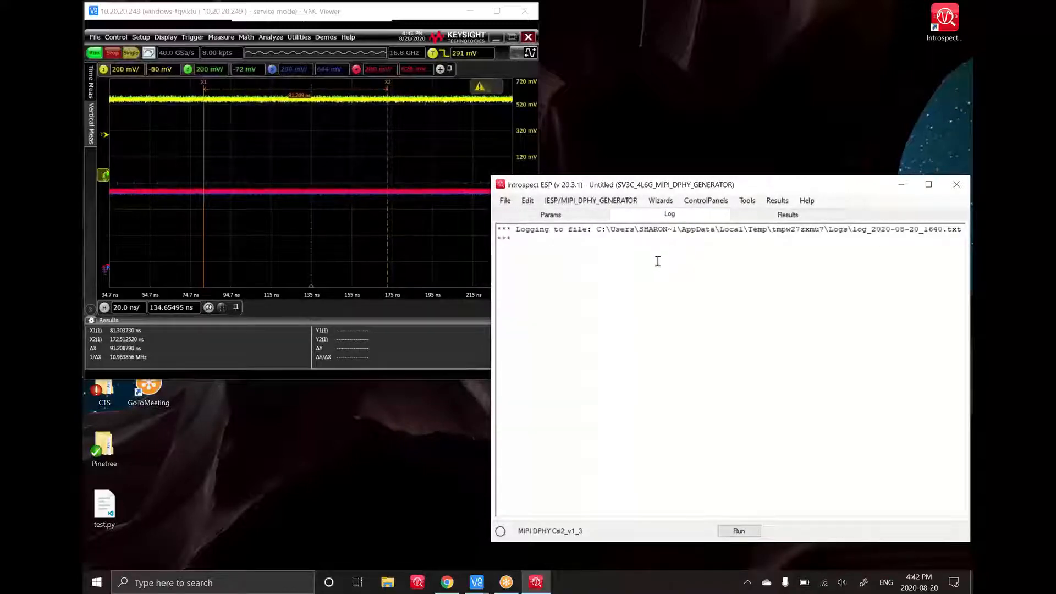
# - Connect to the D-PHY generator hardware via the IESP/MIPI_DPHY_GENERATOR menu
pyautogui.click(591, 200)
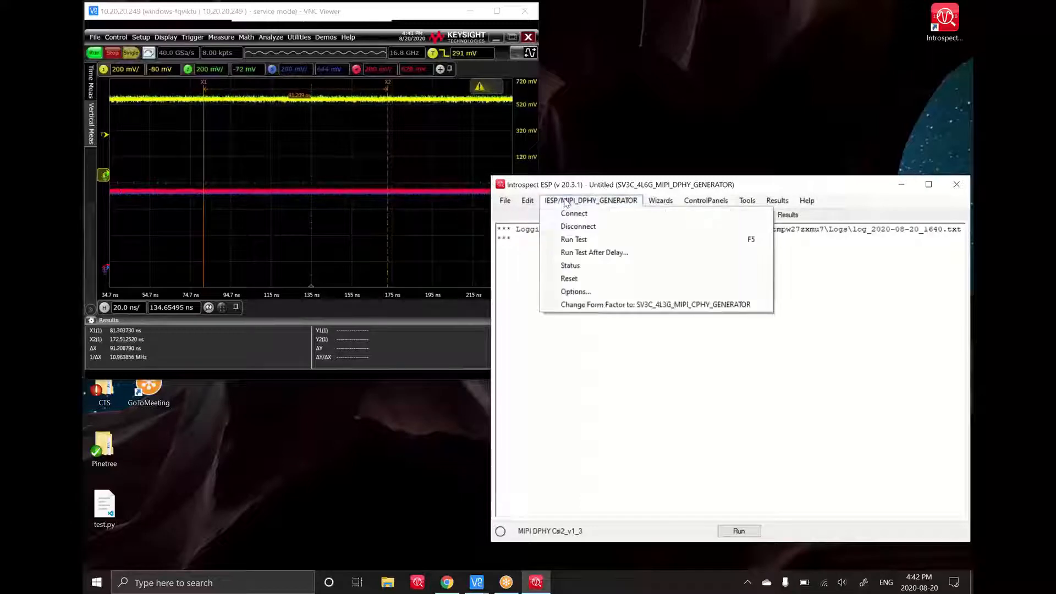
pyautogui.click(574, 213)
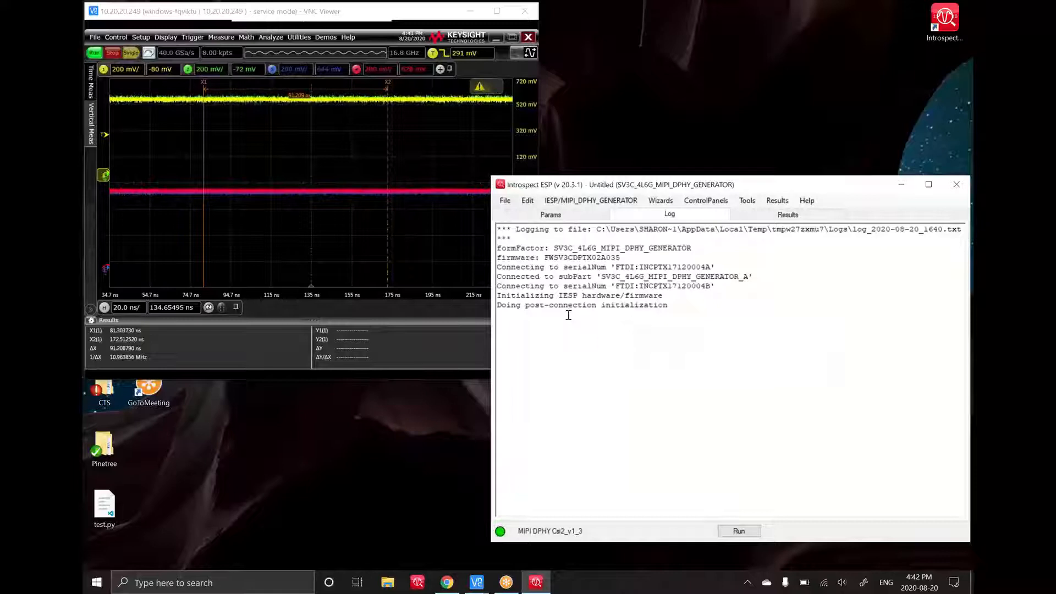
pyautogui.moveTo(665, 330)
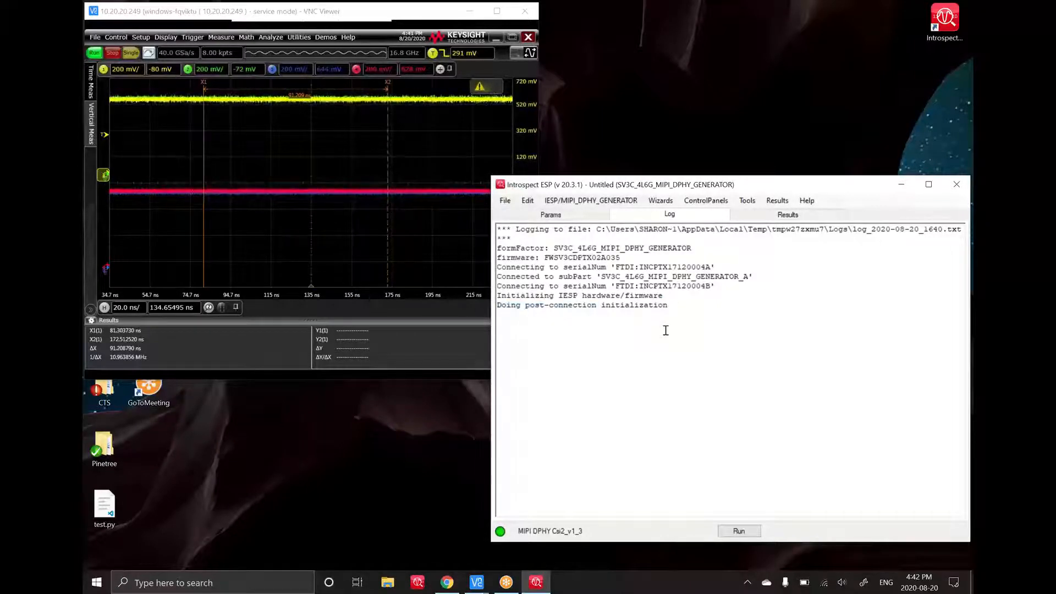
# - Open the saved dphy-CTS_1.6.0 test from the TestBrowser
pyautogui.click(504, 201)
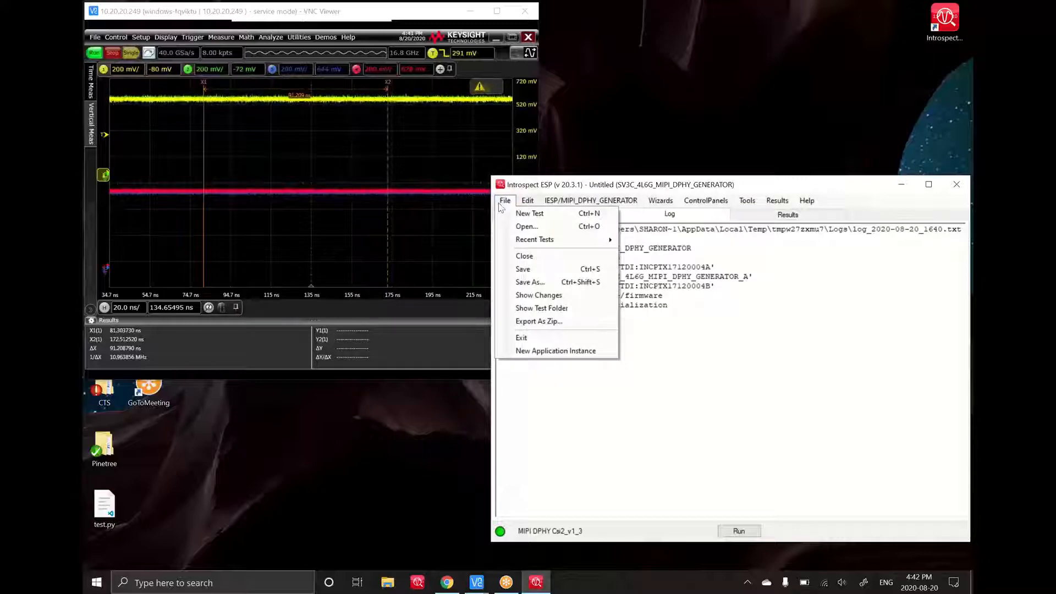
pyautogui.moveTo(534, 239)
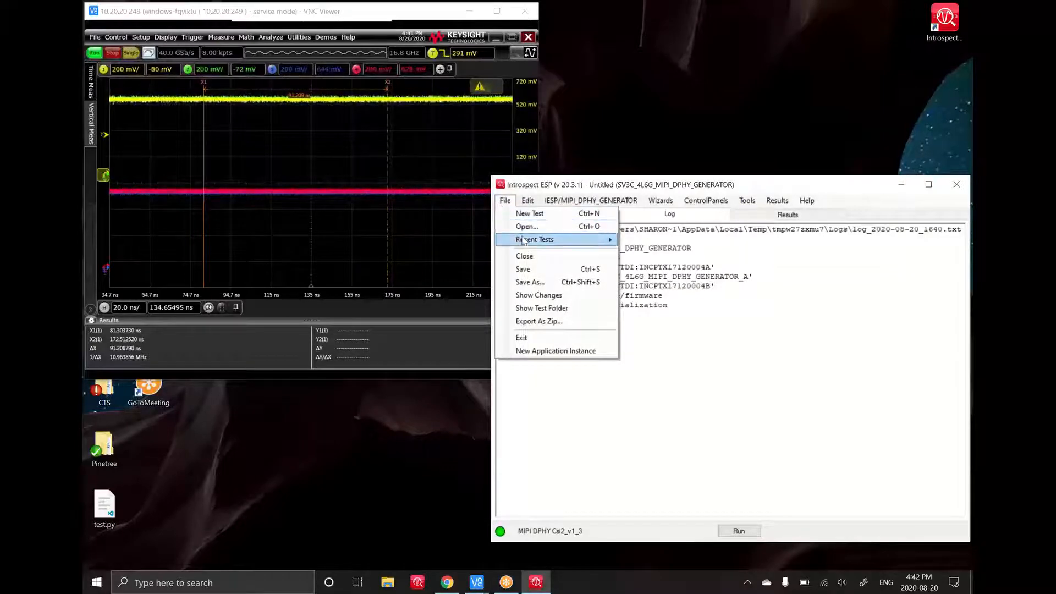
pyautogui.click(527, 225)
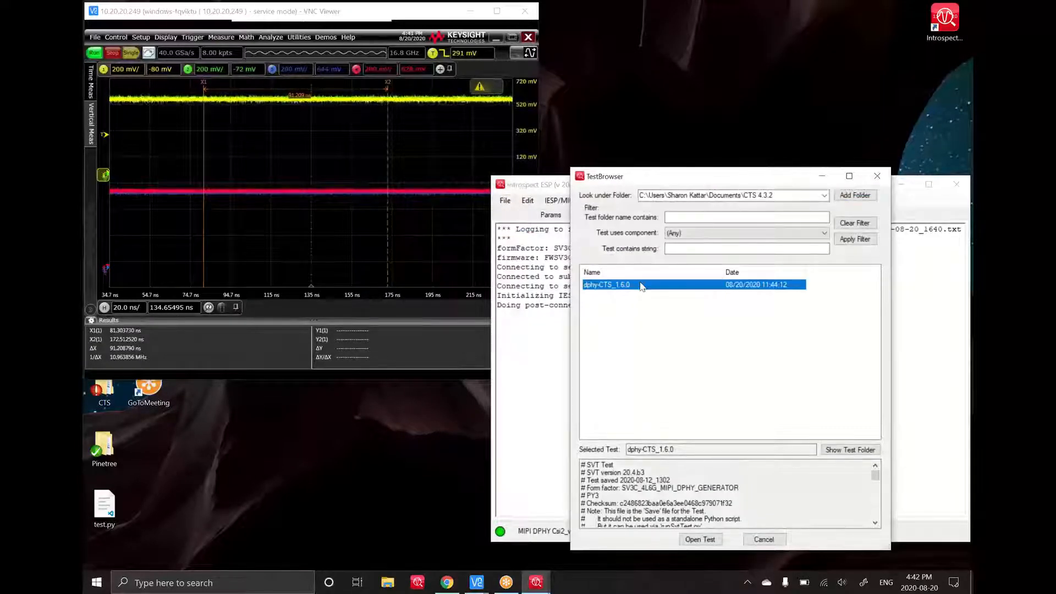
pyautogui.click(699, 539)
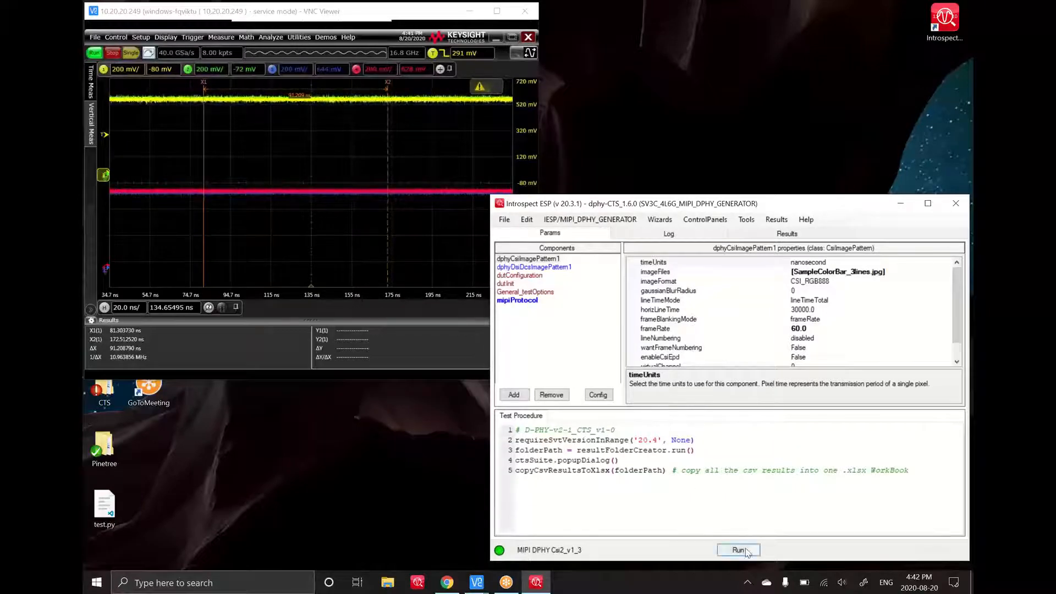
# - Start the CTS procedure and launch case cts_2_4_3, Data Lane HS-RX THS-SETTLE
pyautogui.click(738, 550)
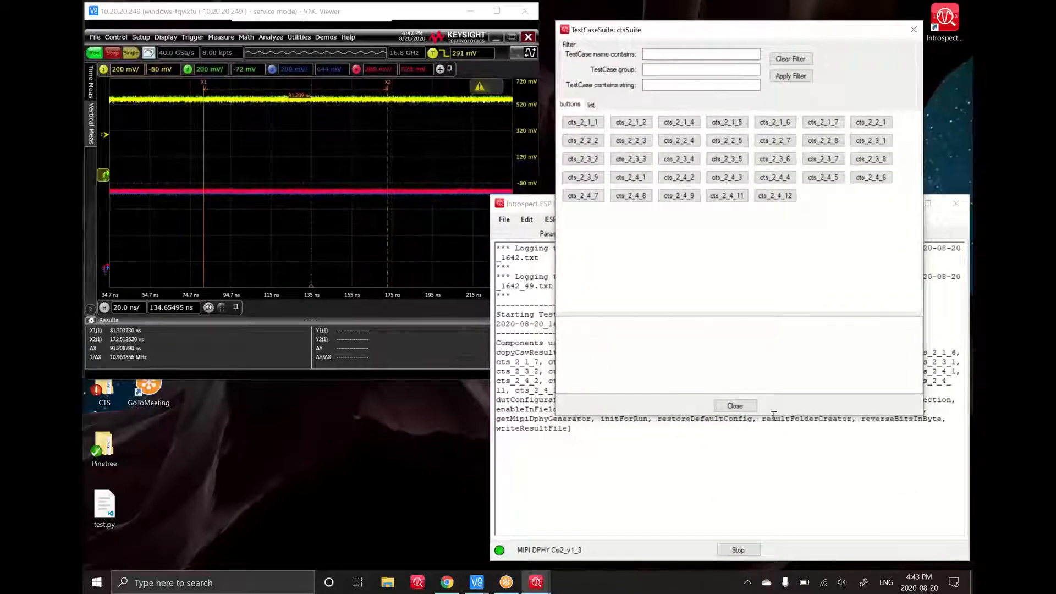
pyautogui.moveTo(776, 293)
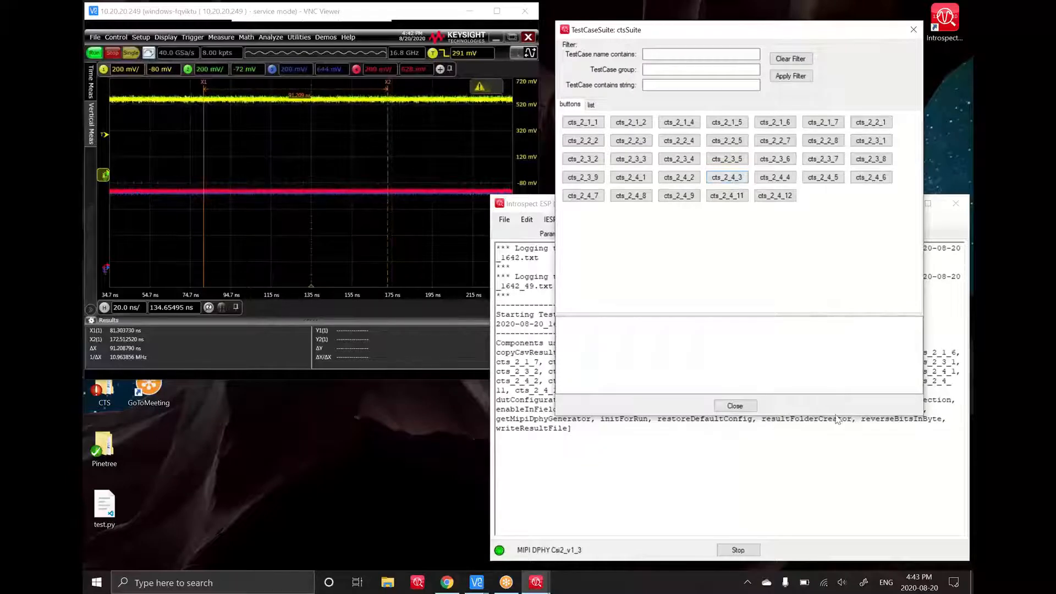
pyautogui.click(726, 176)
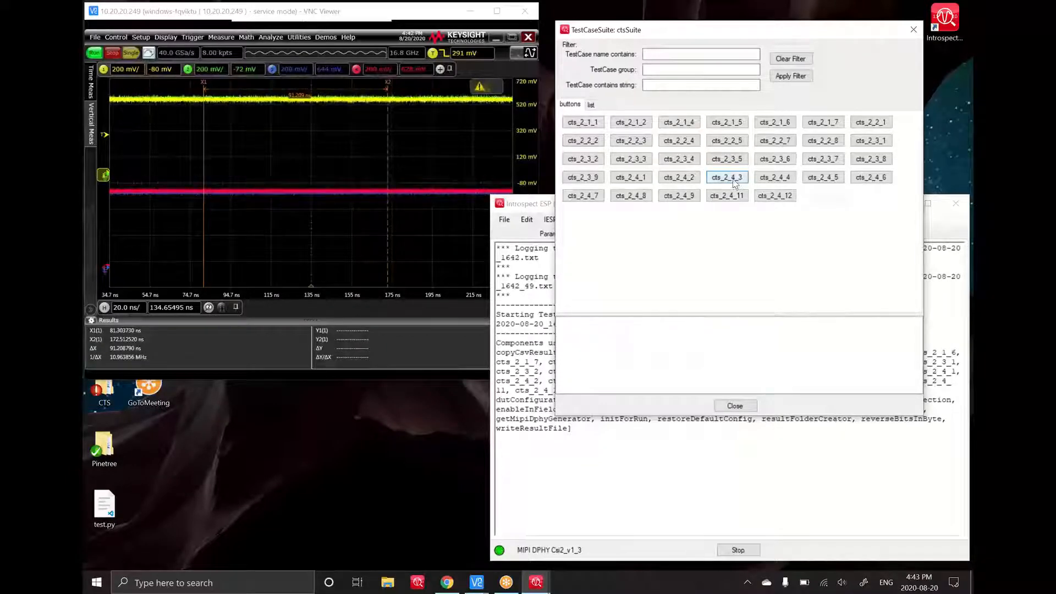
pyautogui.moveTo(726, 195)
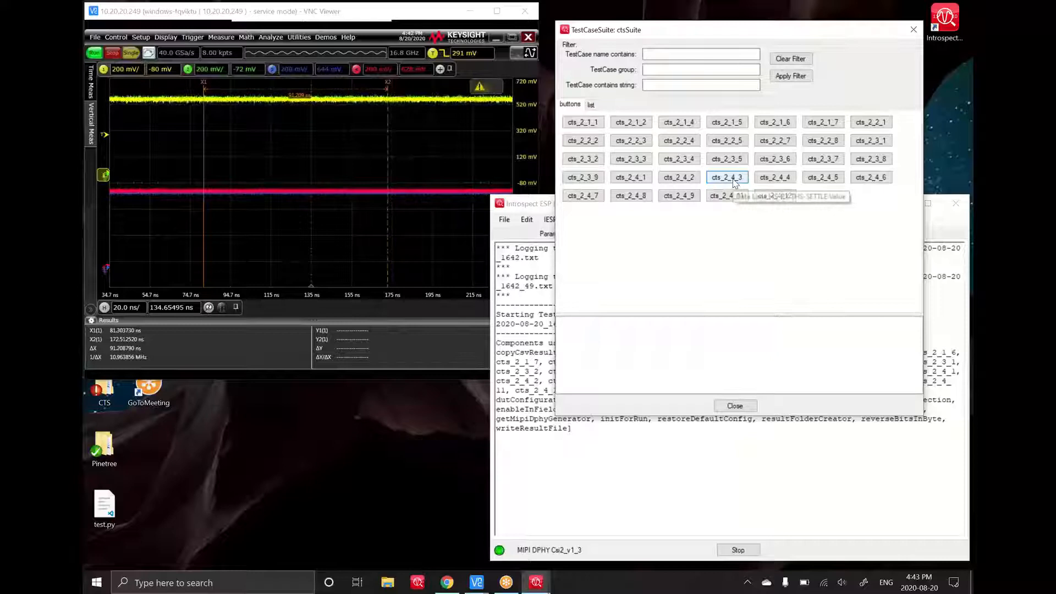
pyautogui.moveTo(726, 177)
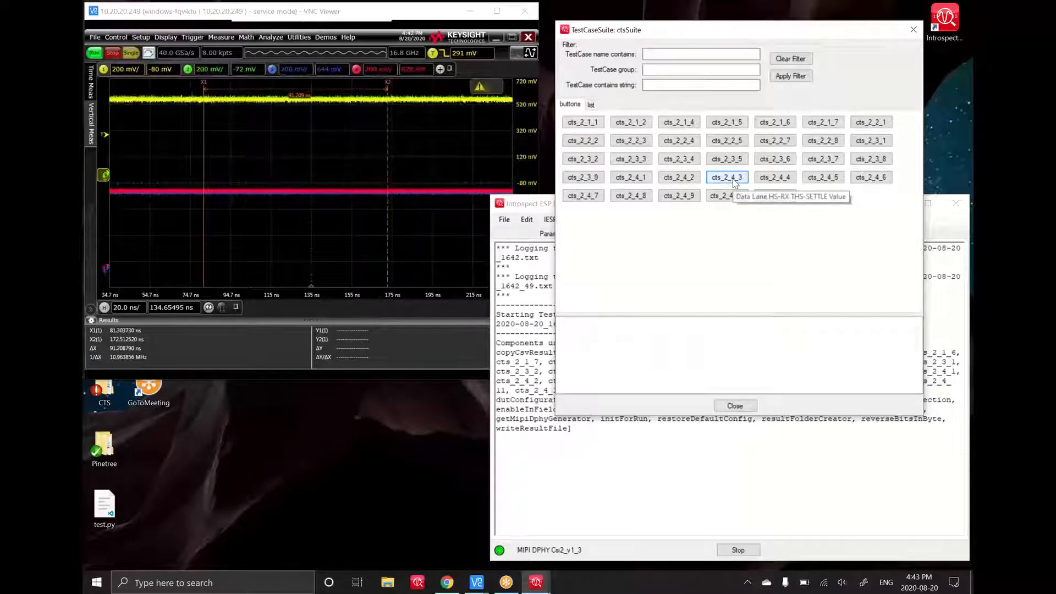
pyautogui.click(727, 177)
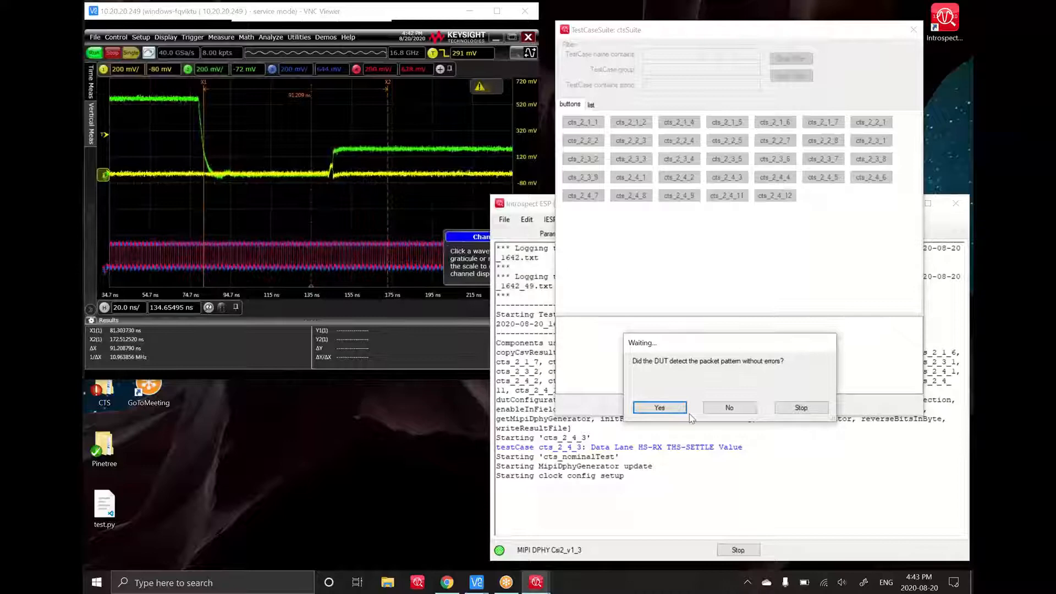
# - Confirm error-free detection for the nominal pattern and the sweep steps from 54.0 ns
pyautogui.click(659, 407)
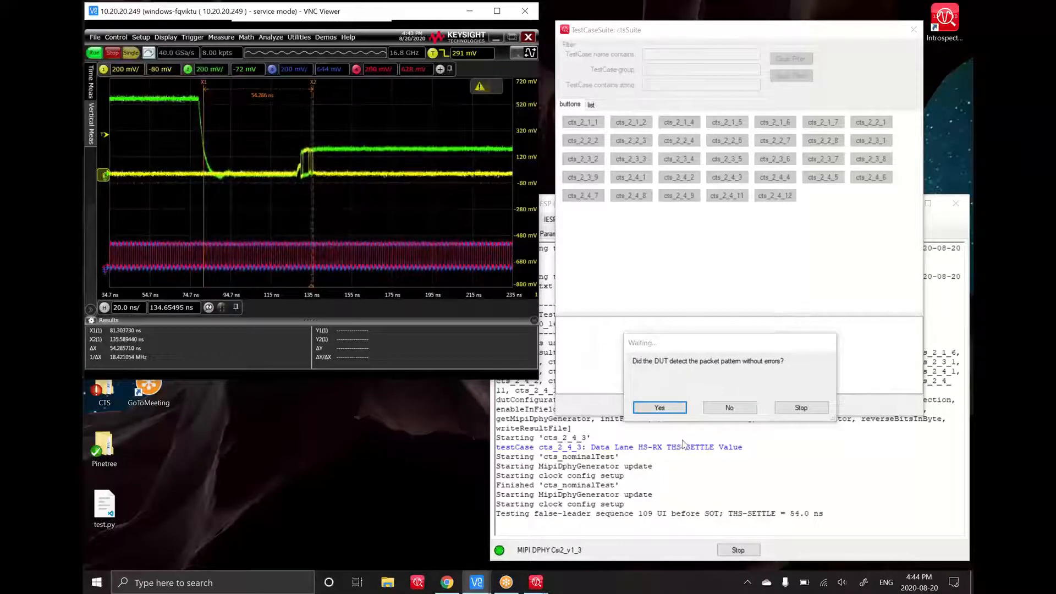
pyautogui.moveTo(388, 124)
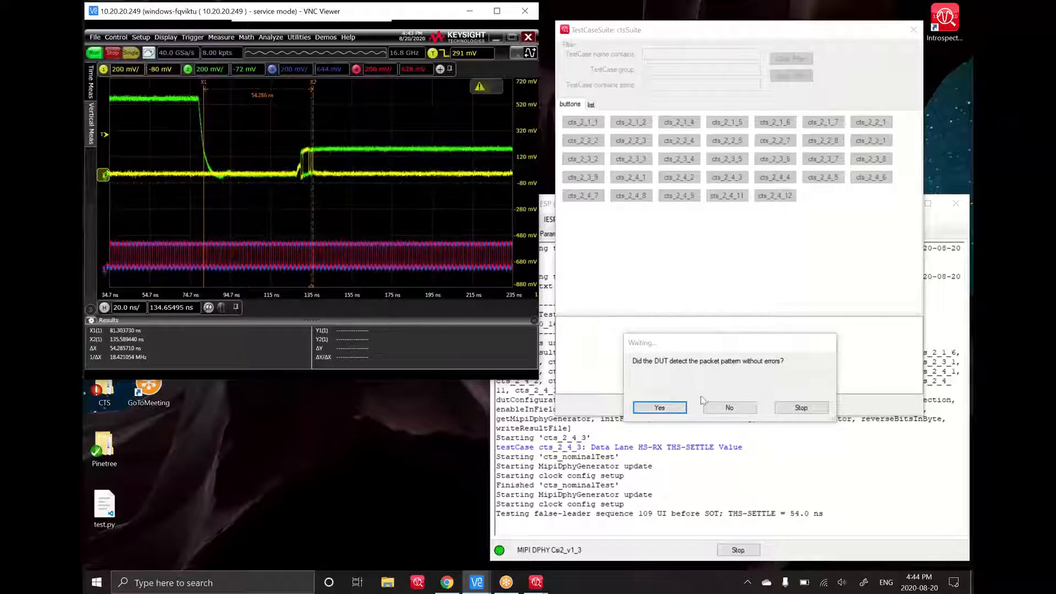
pyautogui.click(659, 408)
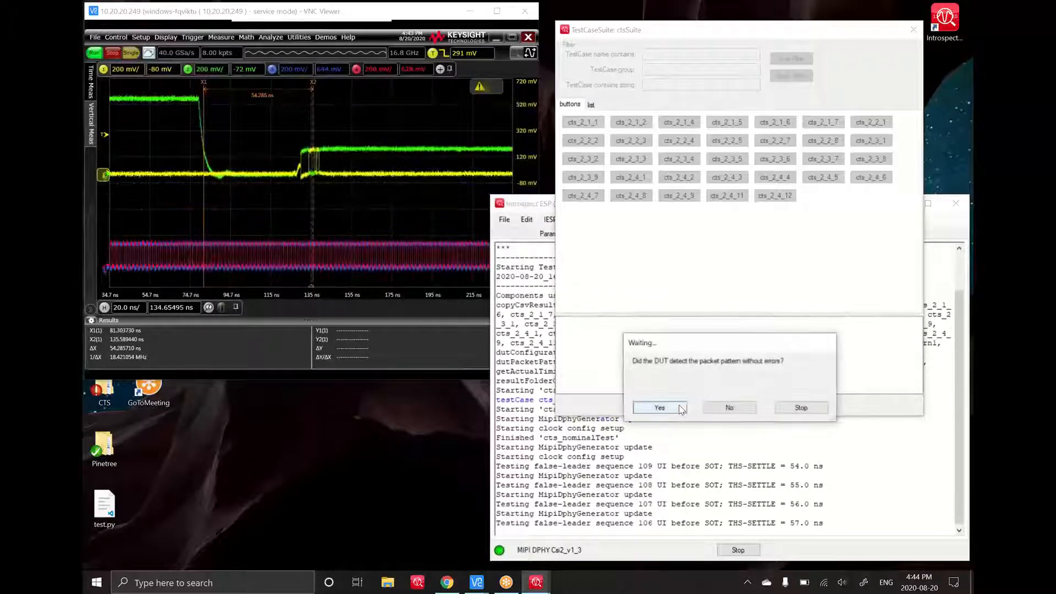
pyautogui.click(659, 408)
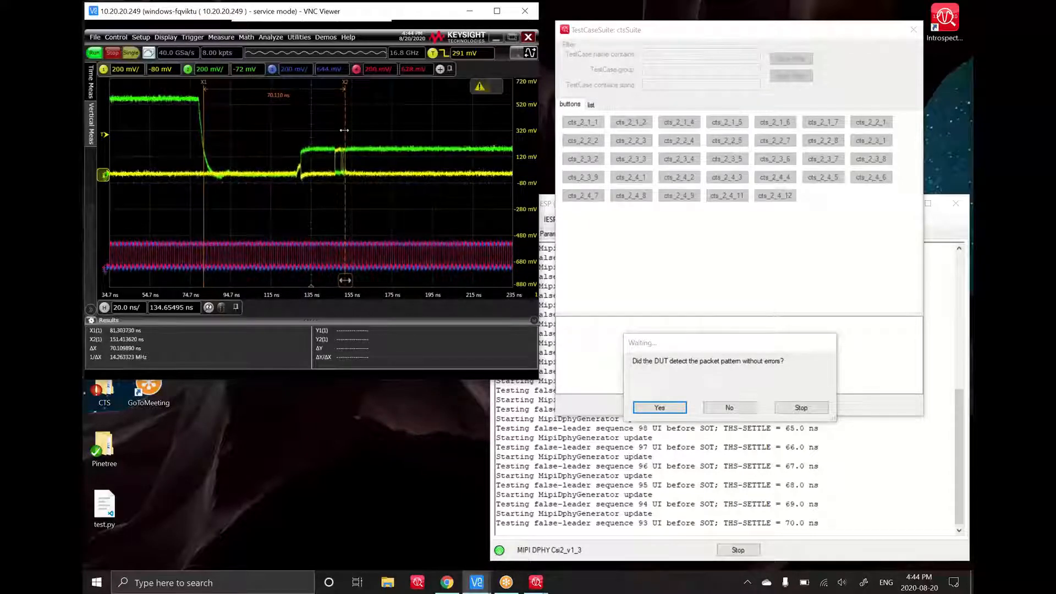
# - Answer Yes for each THS-SETTLE step from 70.0 ns through 92.0 ns until PASS
pyautogui.click(659, 408)
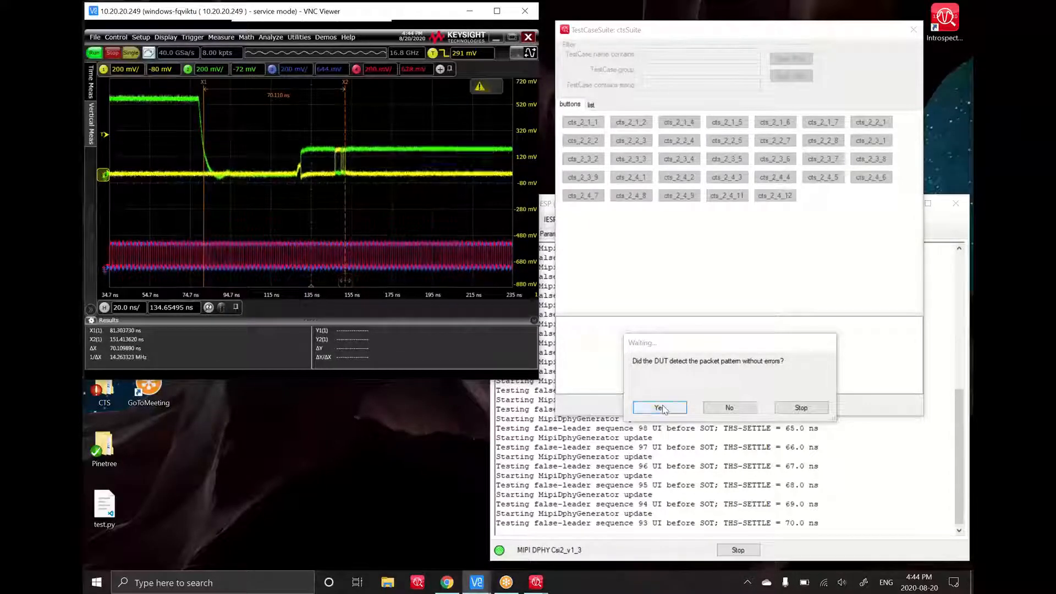
pyautogui.click(659, 407)
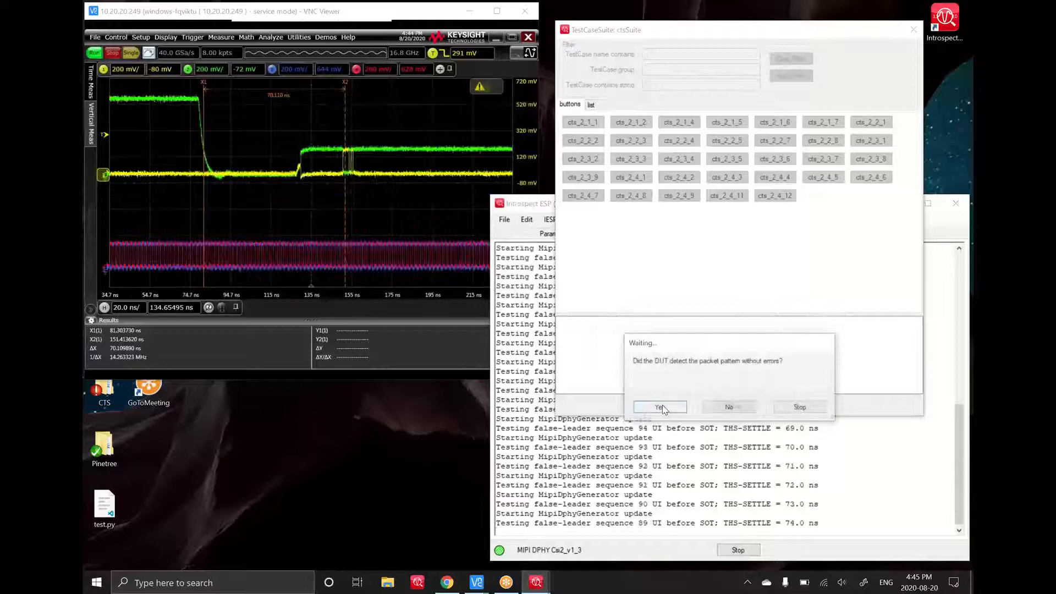
pyautogui.click(659, 407)
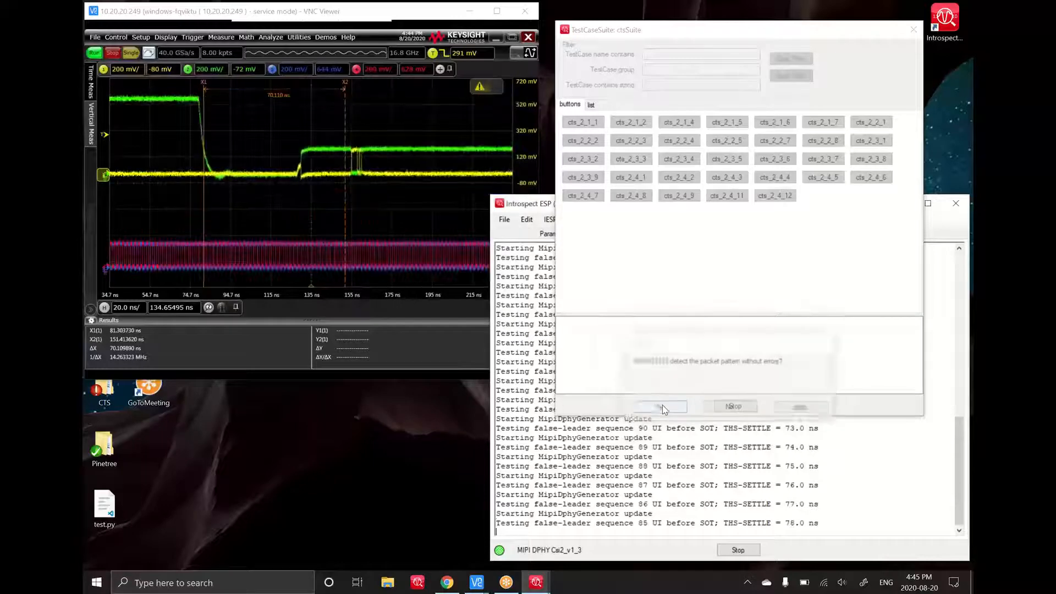
pyautogui.click(660, 405)
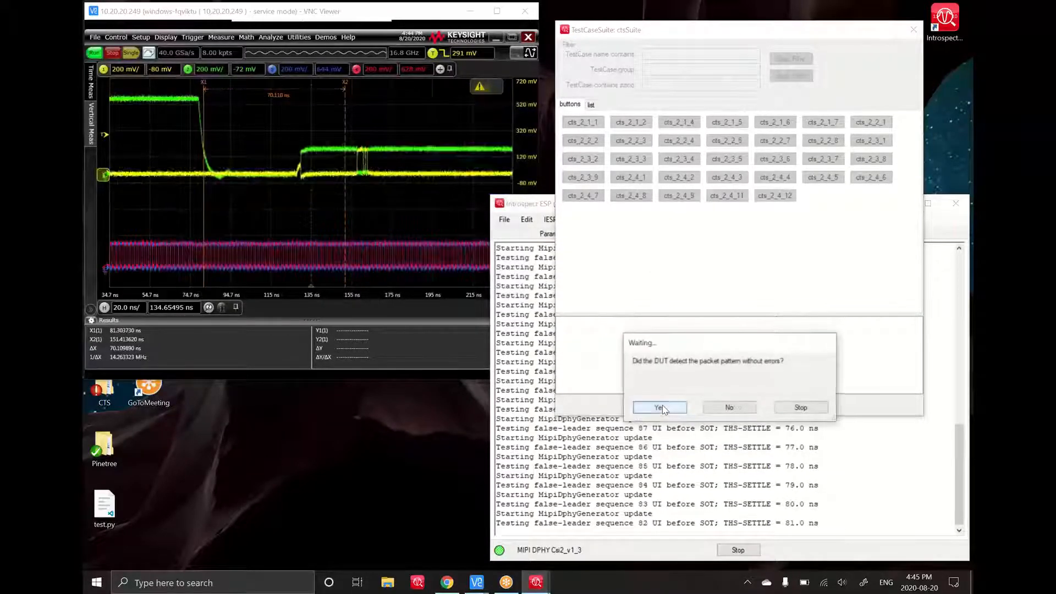
pyautogui.click(659, 407)
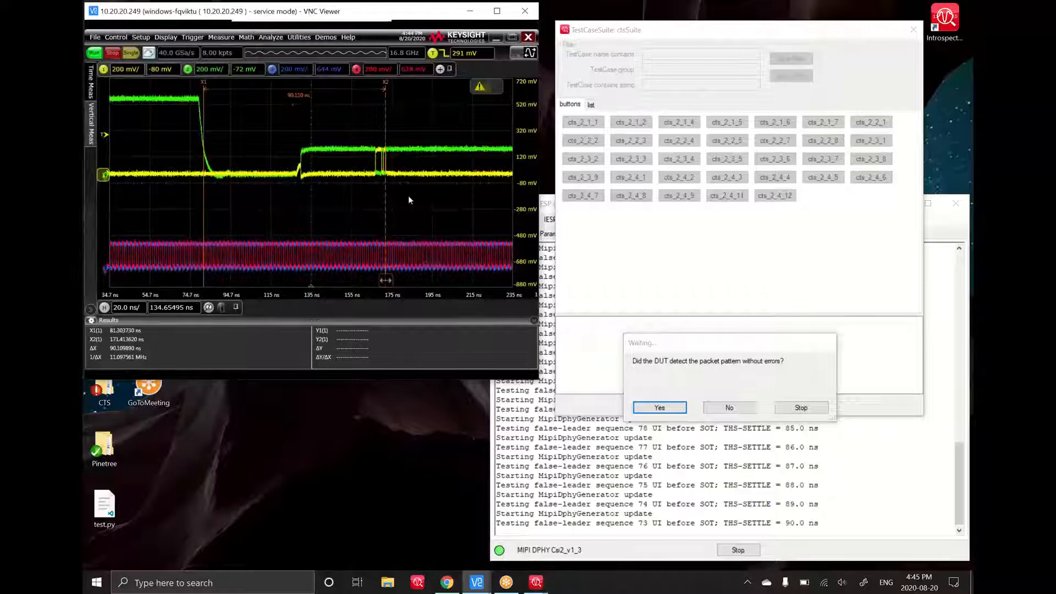
pyautogui.click(659, 407)
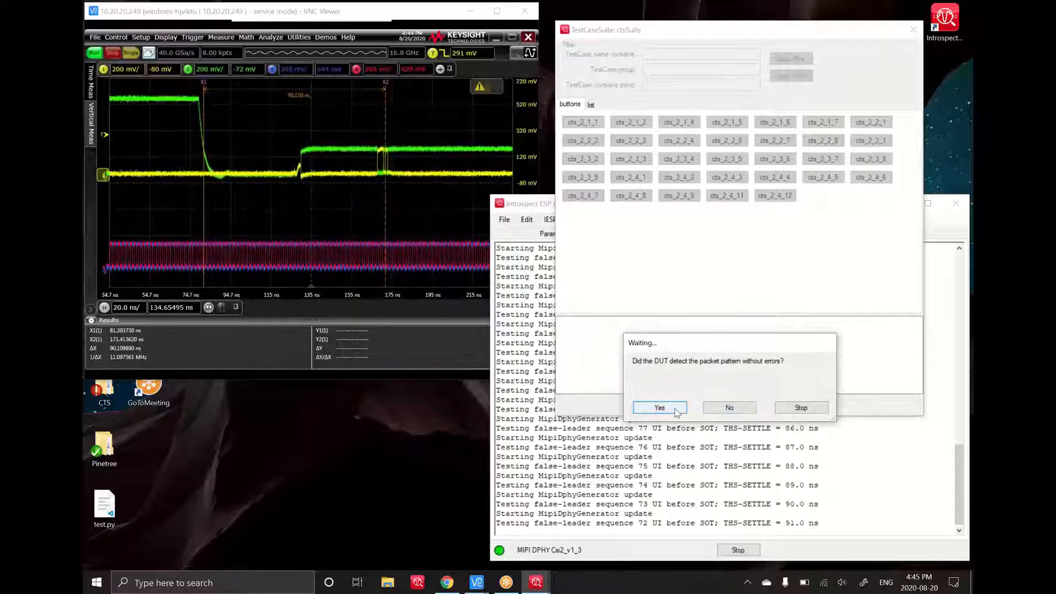
pyautogui.click(659, 407)
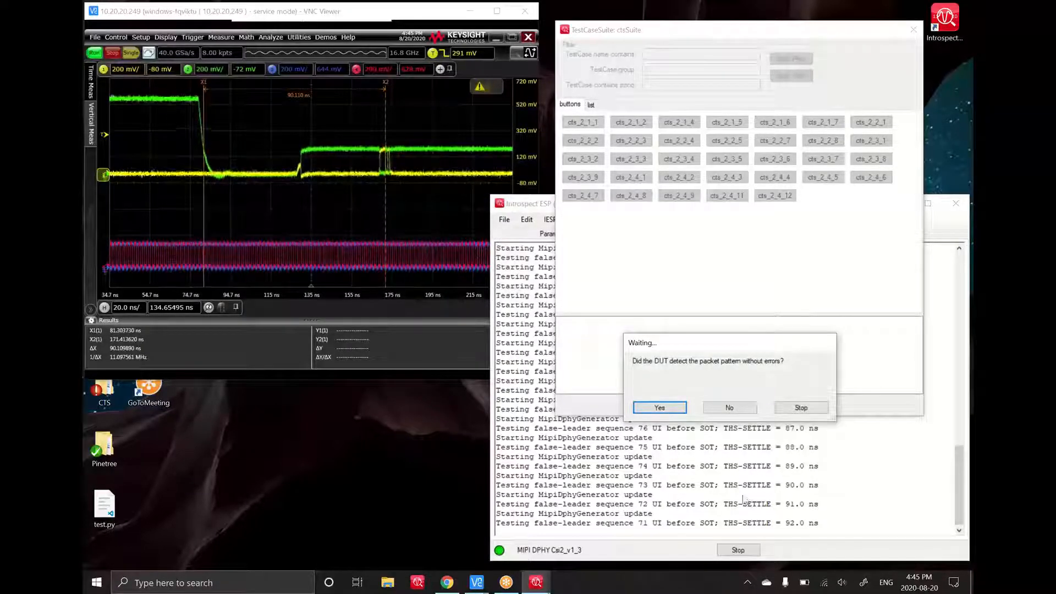
pyautogui.click(659, 407)
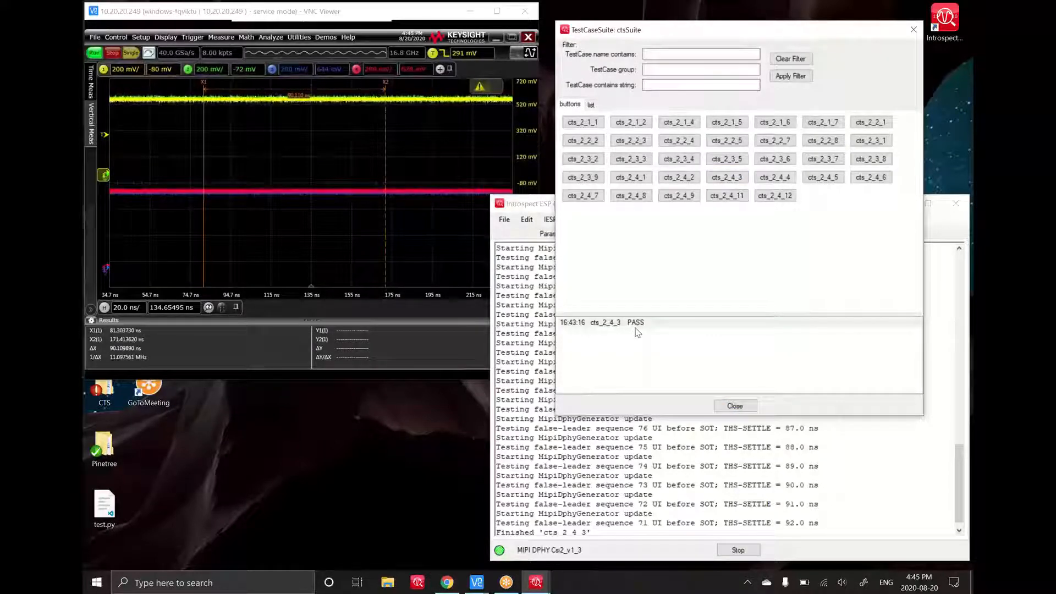
# - Select the cts_2_4_3 PASS result logged at 16:43:16
pyautogui.click(635, 322)
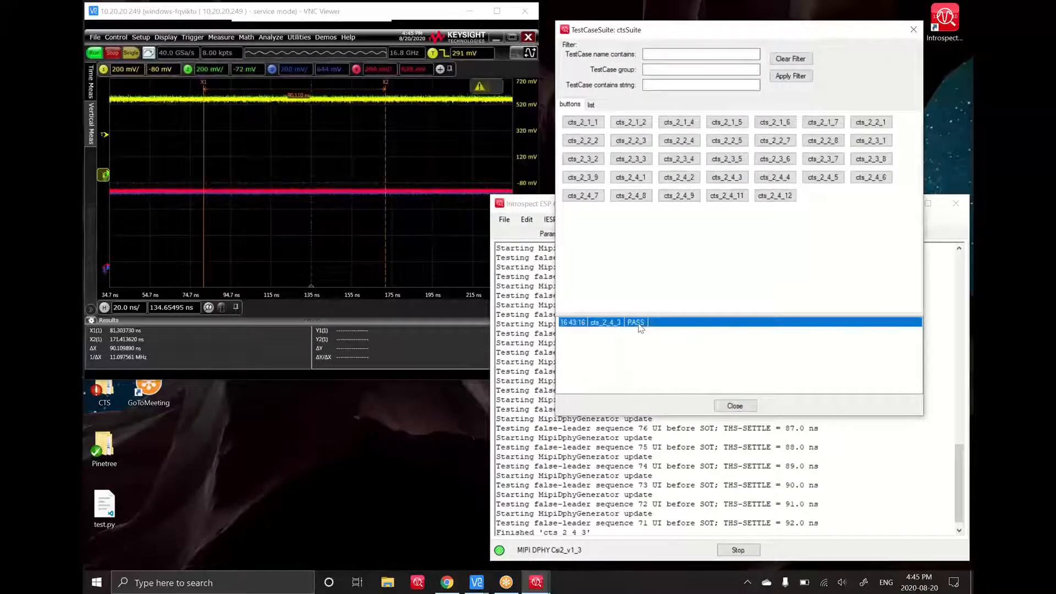
pyautogui.moveTo(643, 282)
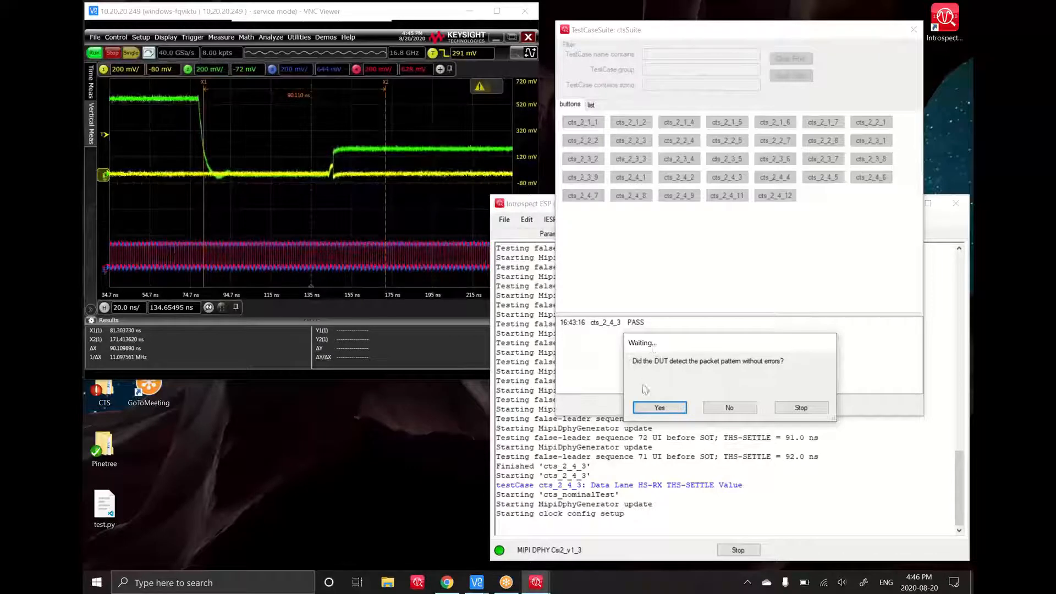
# - Confirm the nominal pattern, then answer No at the 54.0 ns step
pyautogui.click(659, 408)
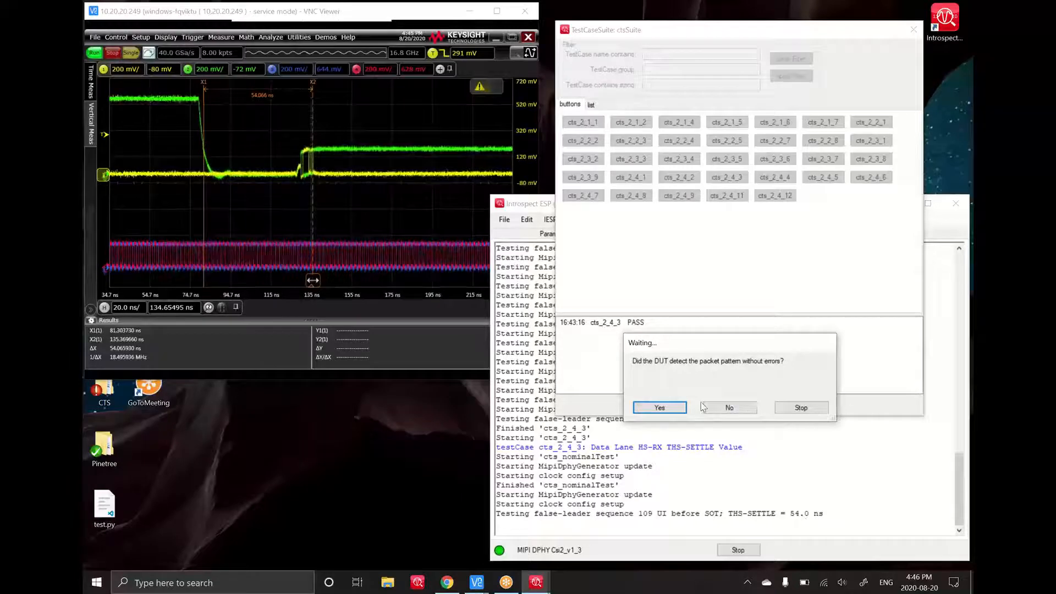
pyautogui.click(659, 408)
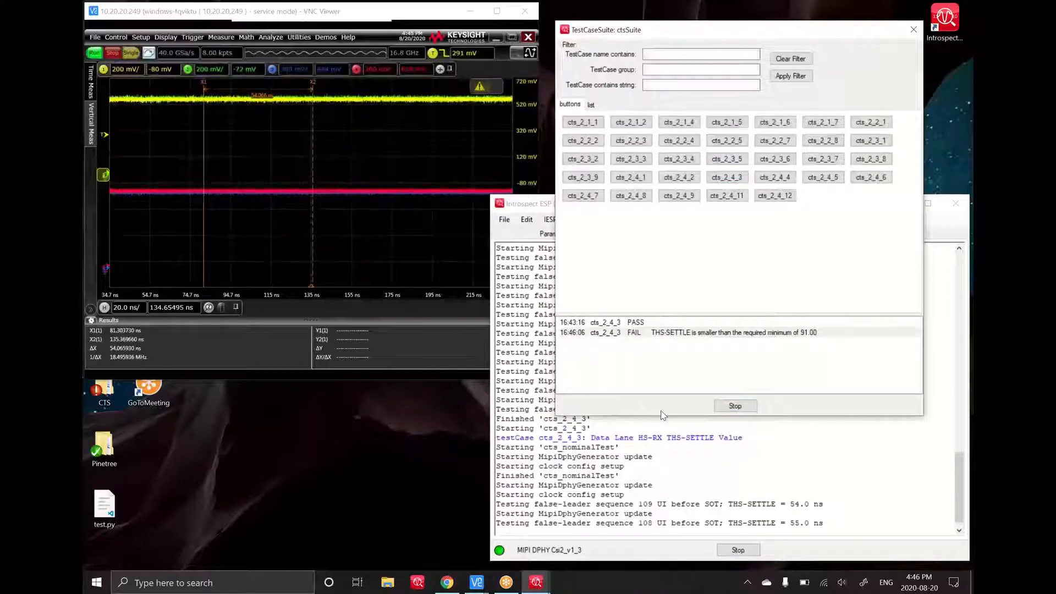
pyautogui.click(633, 333)
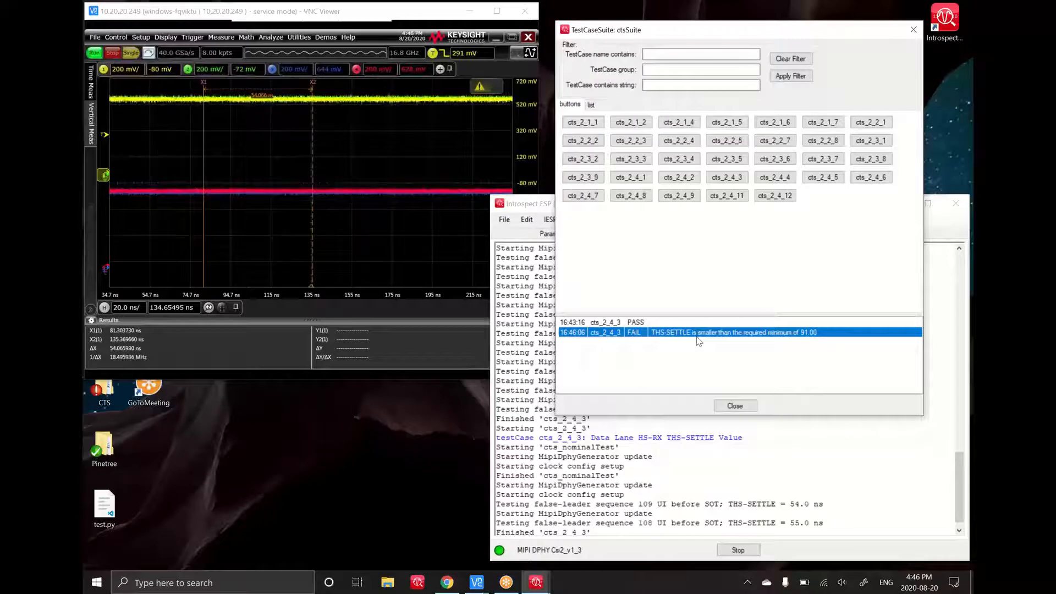
pyautogui.moveTo(665, 341)
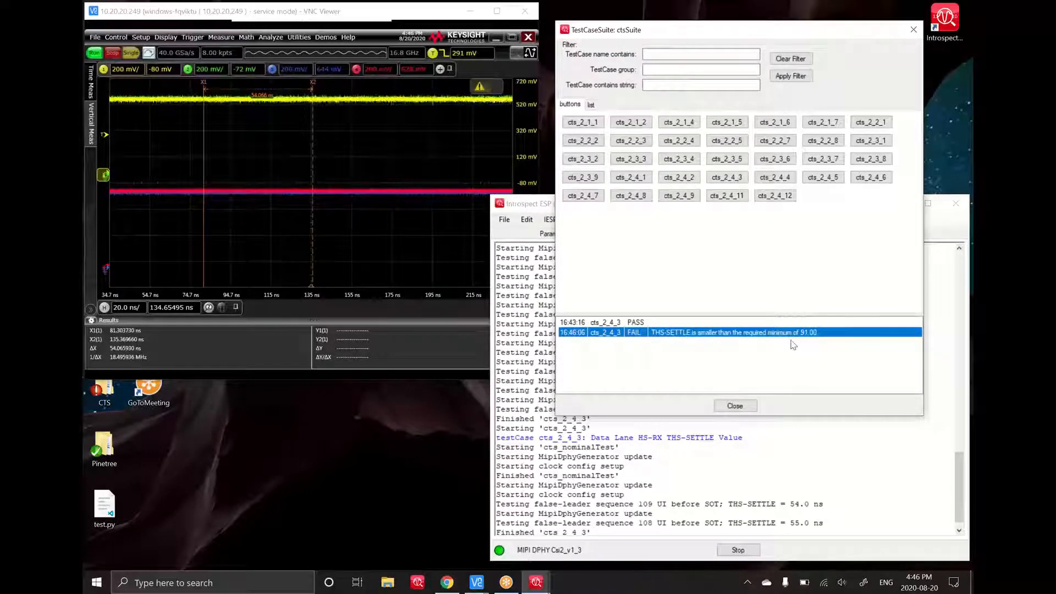
pyautogui.moveTo(815, 348)
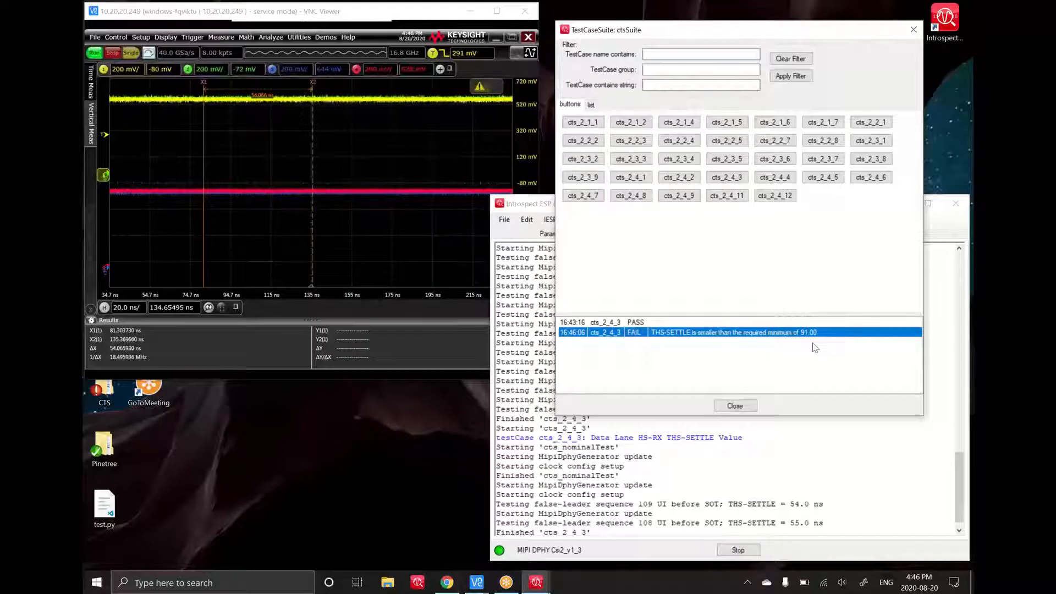